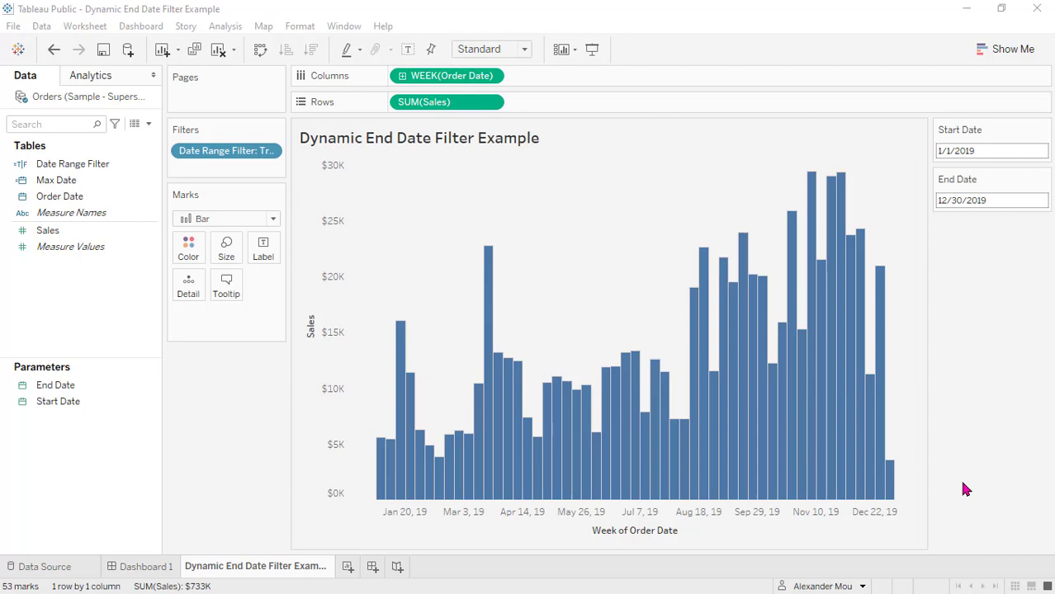
pyautogui.moveTo(1000, 409)
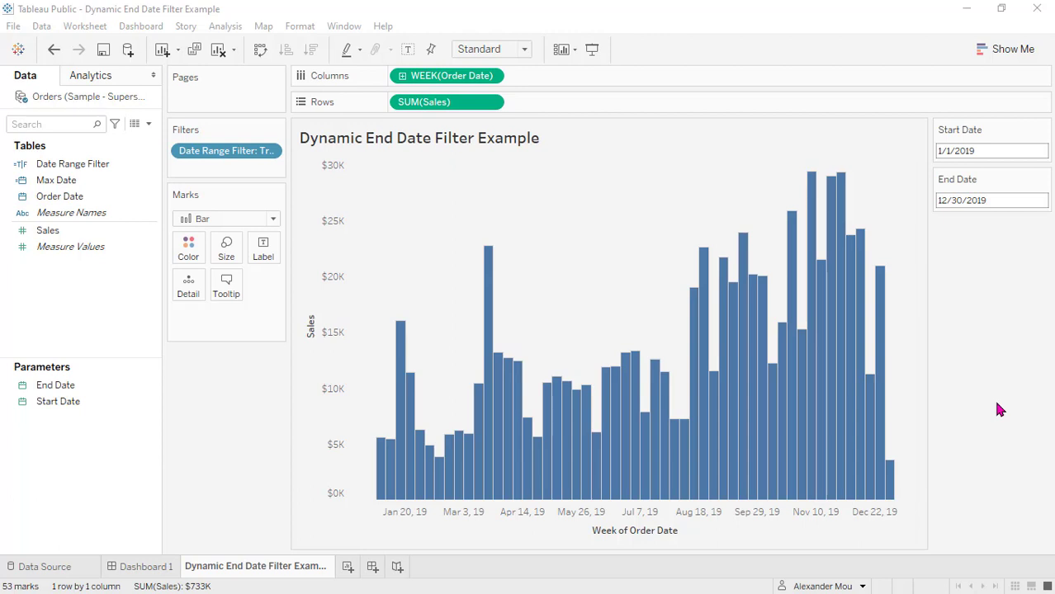
pyautogui.moveTo(979, 446)
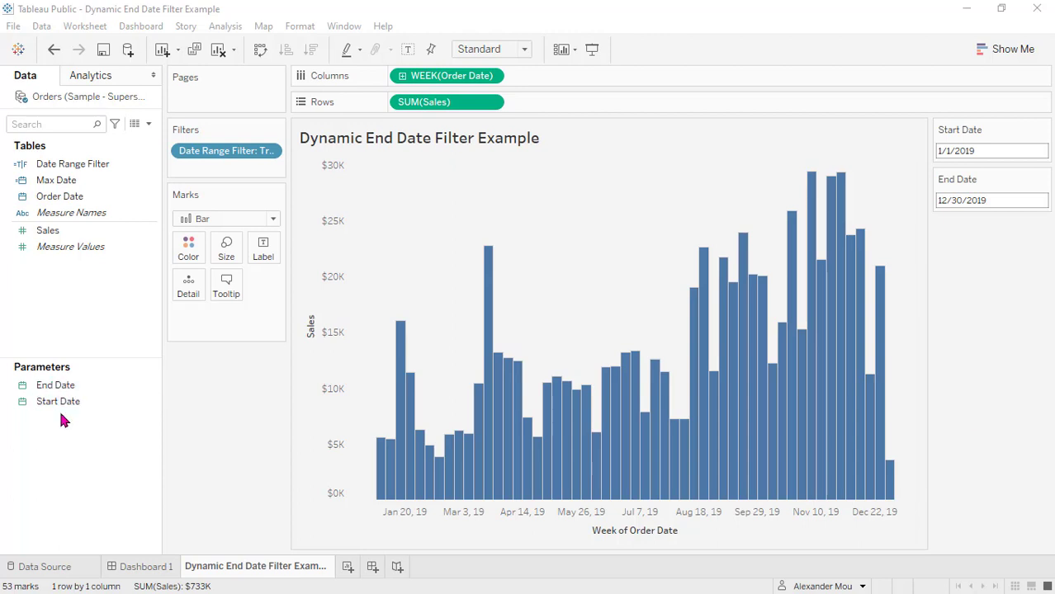
# Create a calculated field Calculation1 defined as MAX([Order Date]) from the Data pane.
pyautogui.click(57, 180)
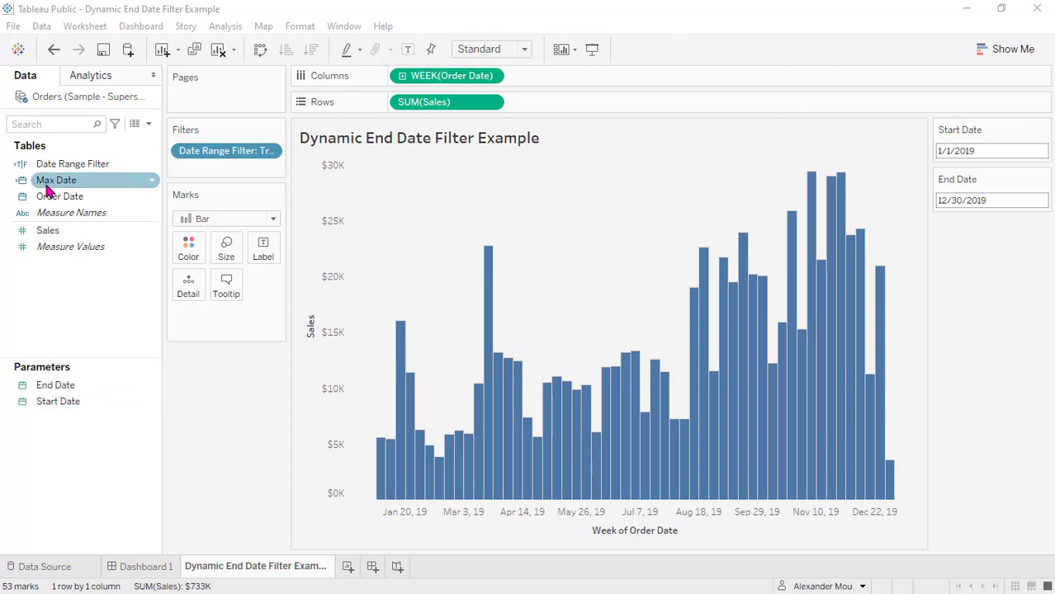
pyautogui.rightClick(56, 180)
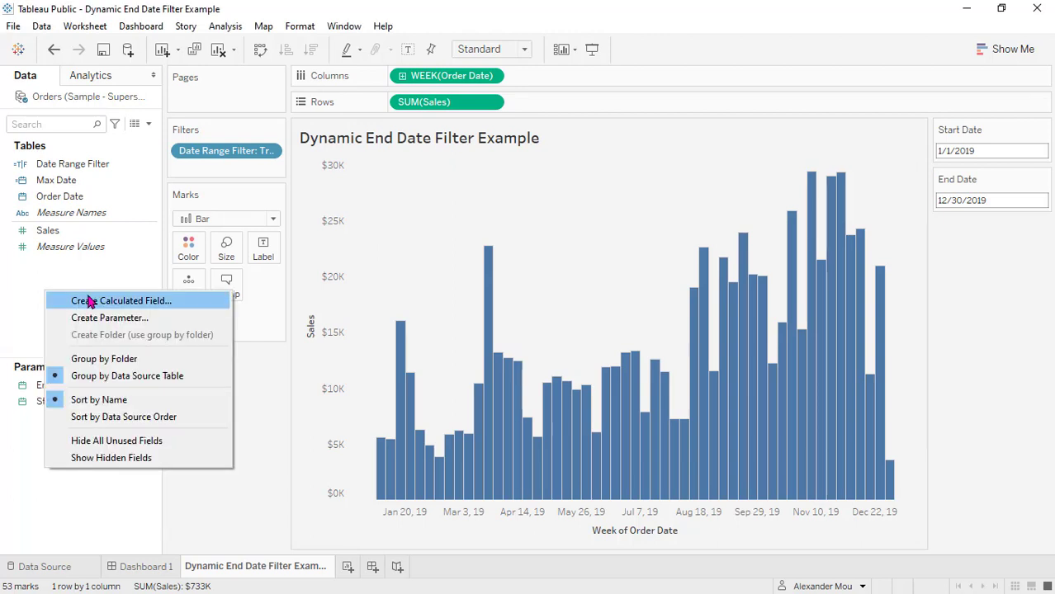
pyautogui.click(122, 300)
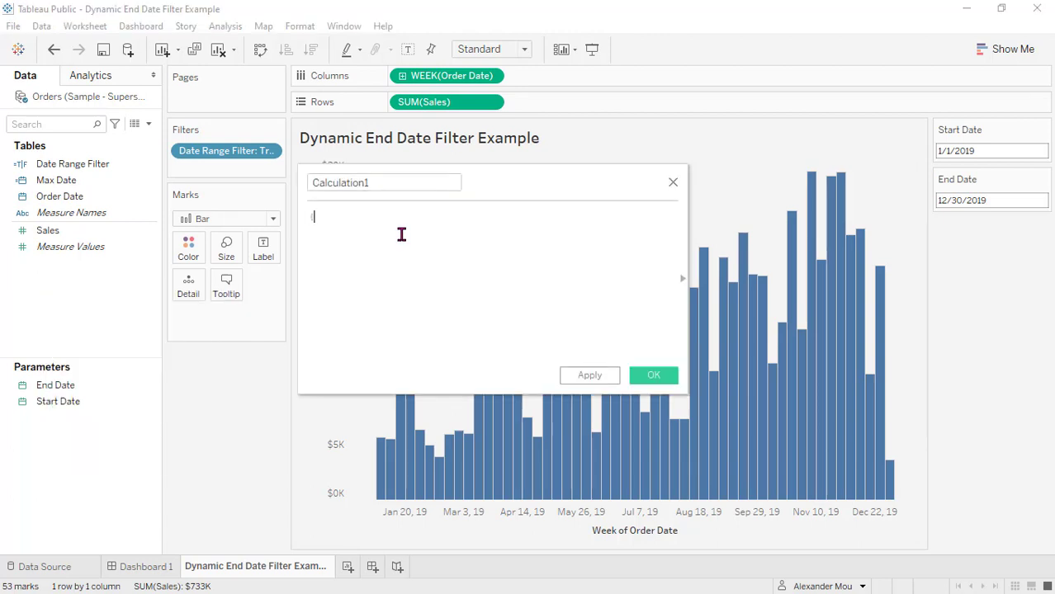
pyautogui.write('Max (')
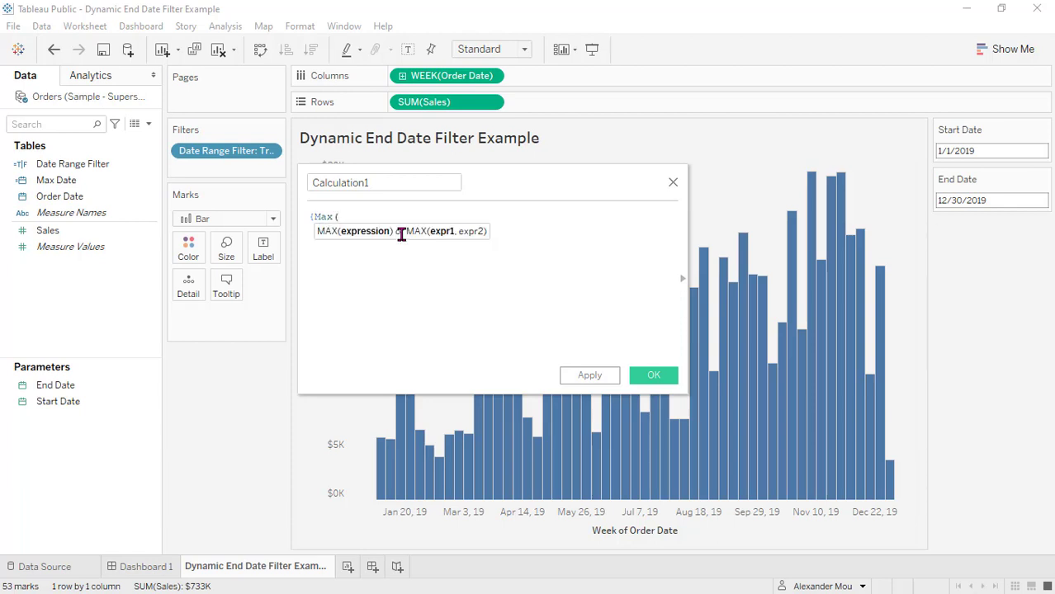
pyautogui.write('[Order Date])}')
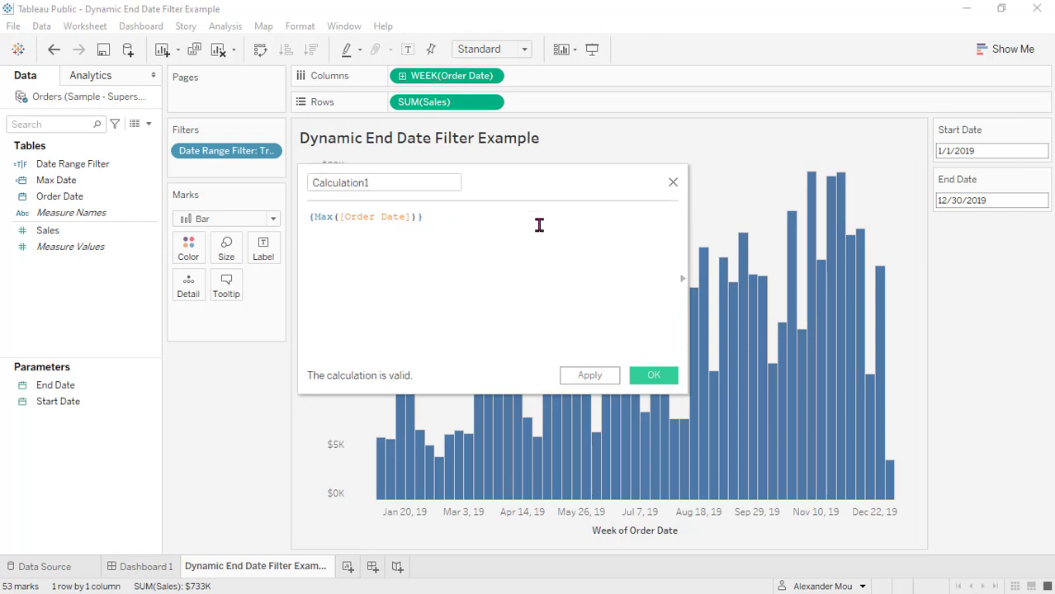
pyautogui.rightClick(56, 180)
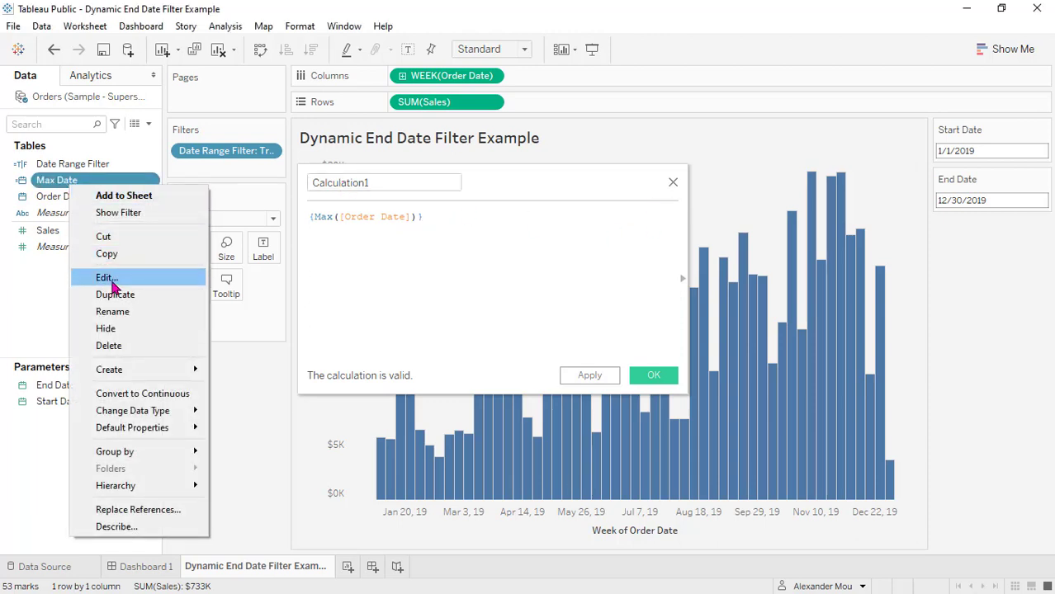
pyautogui.click(654, 375)
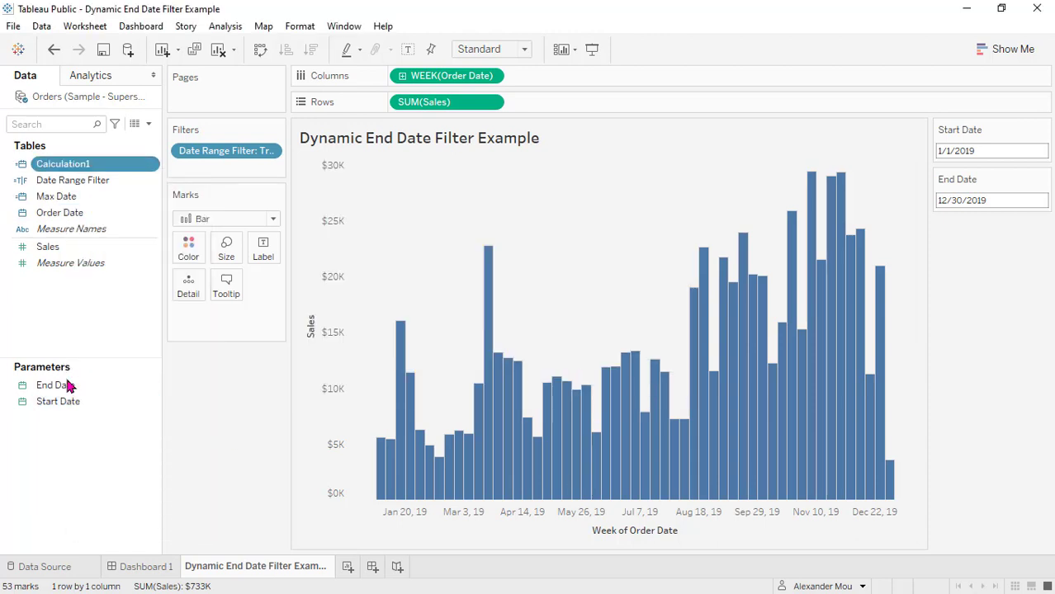
pyautogui.rightClick(57, 384)
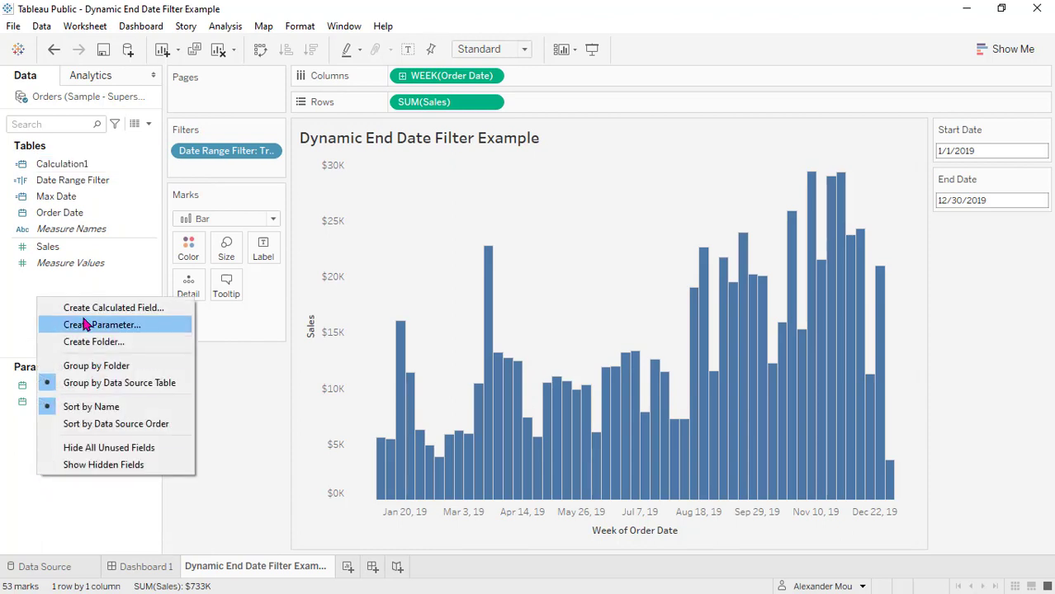
pyautogui.click(103, 323)
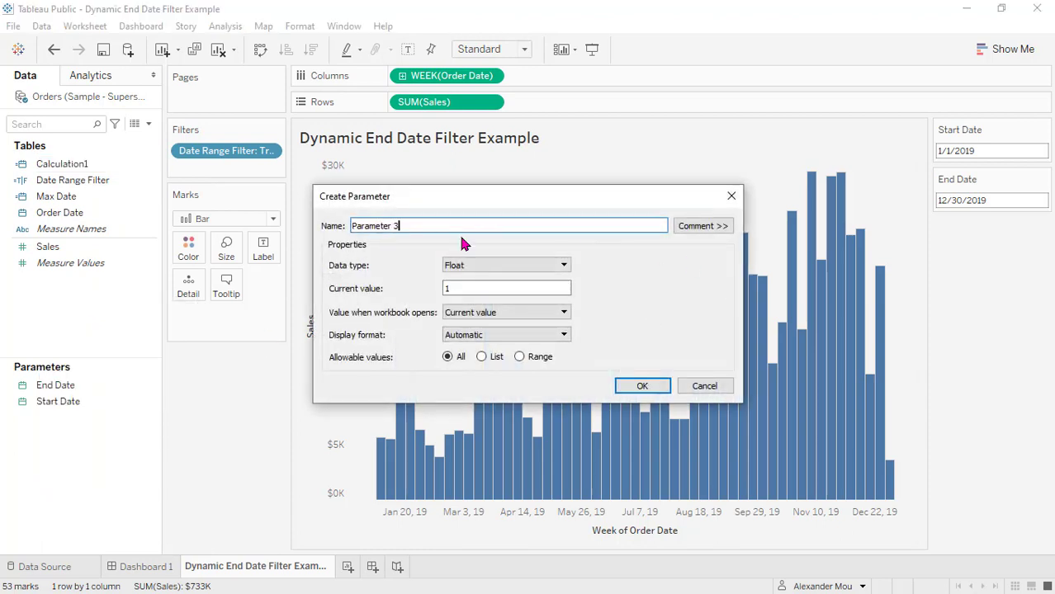
pyautogui.write('End Date')
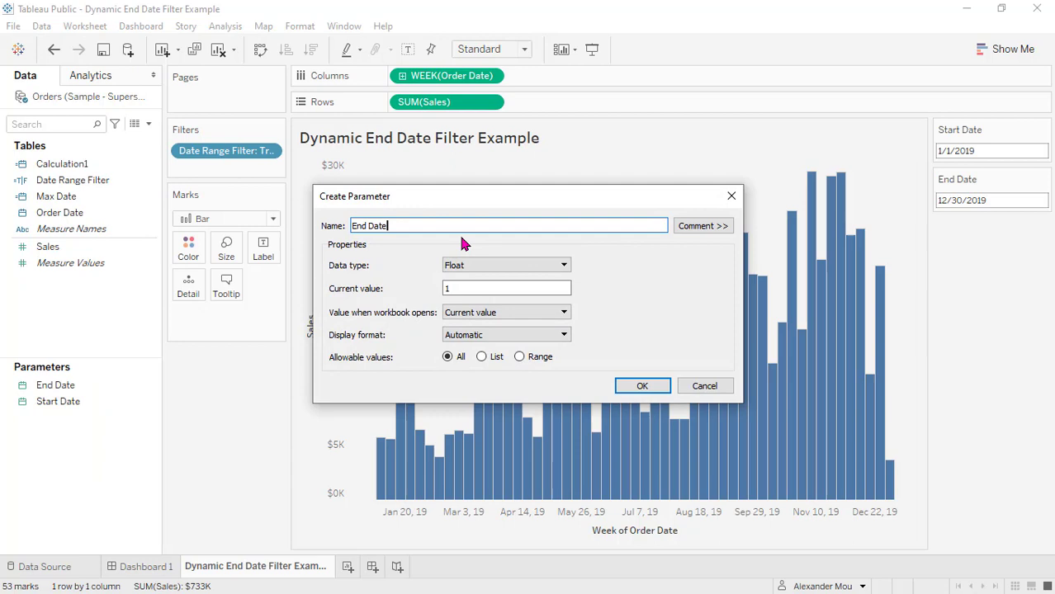
pyautogui.click(505, 264)
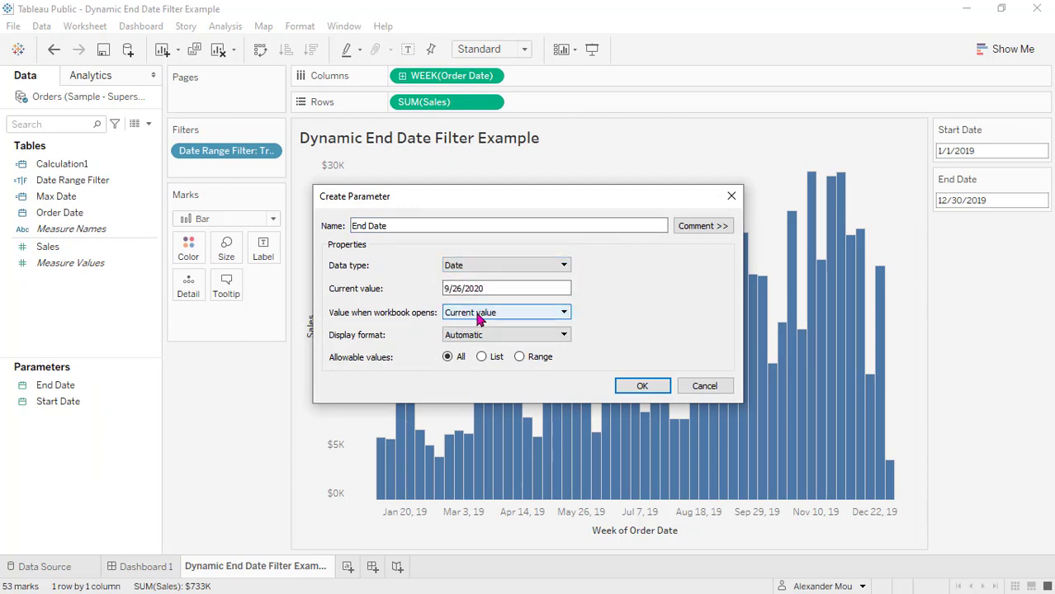
pyautogui.moveTo(383, 322)
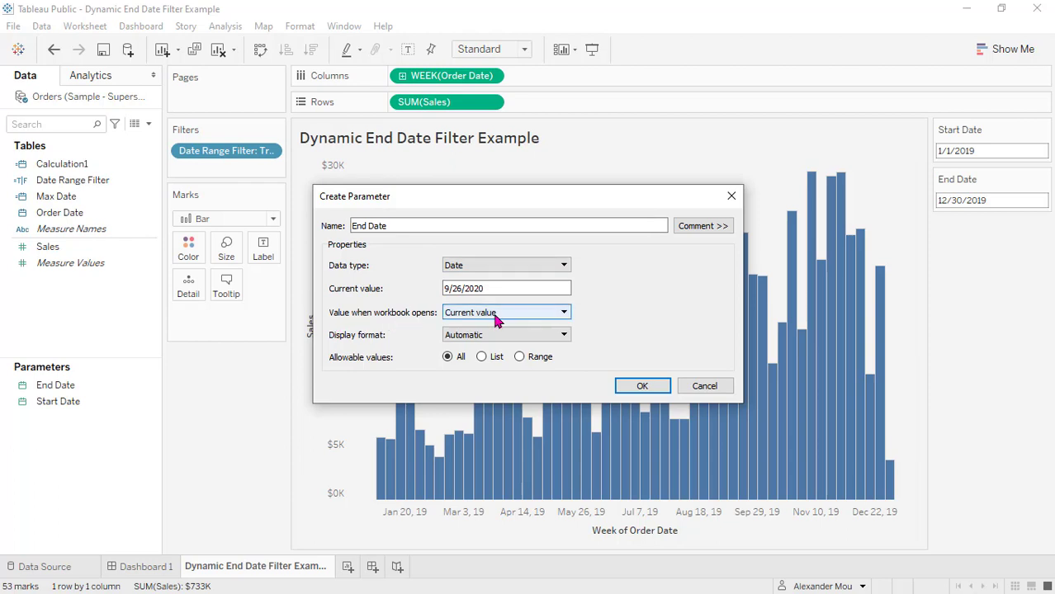
pyautogui.click(565, 312)
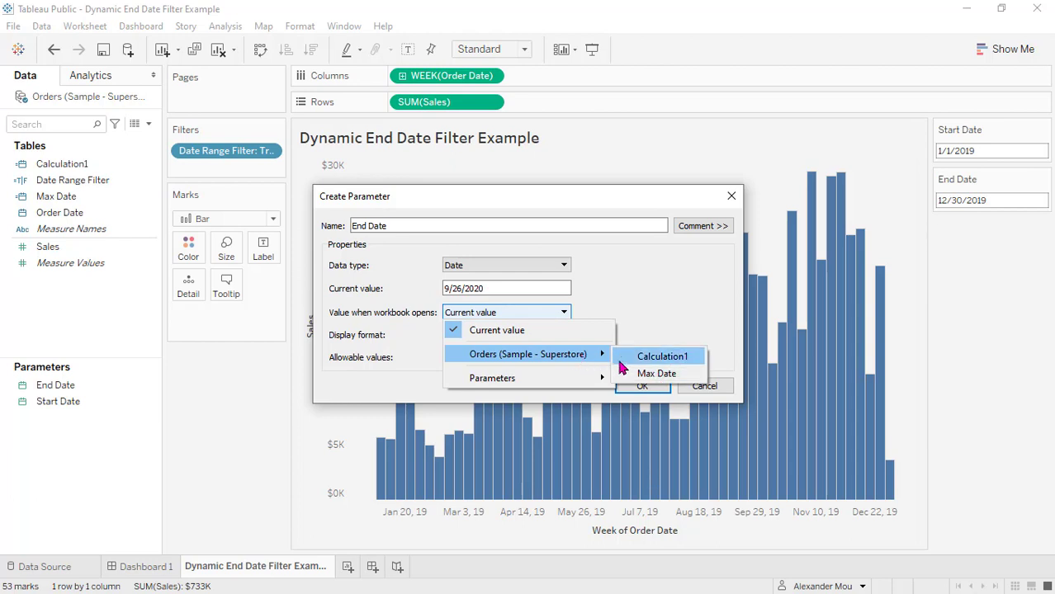
pyautogui.click(657, 373)
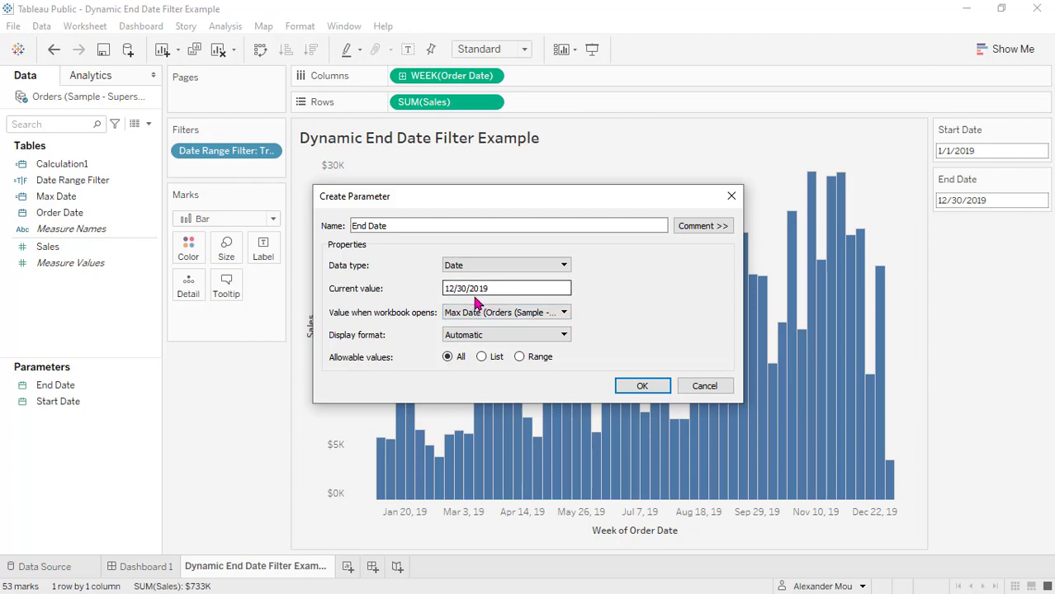
pyautogui.click(506, 287)
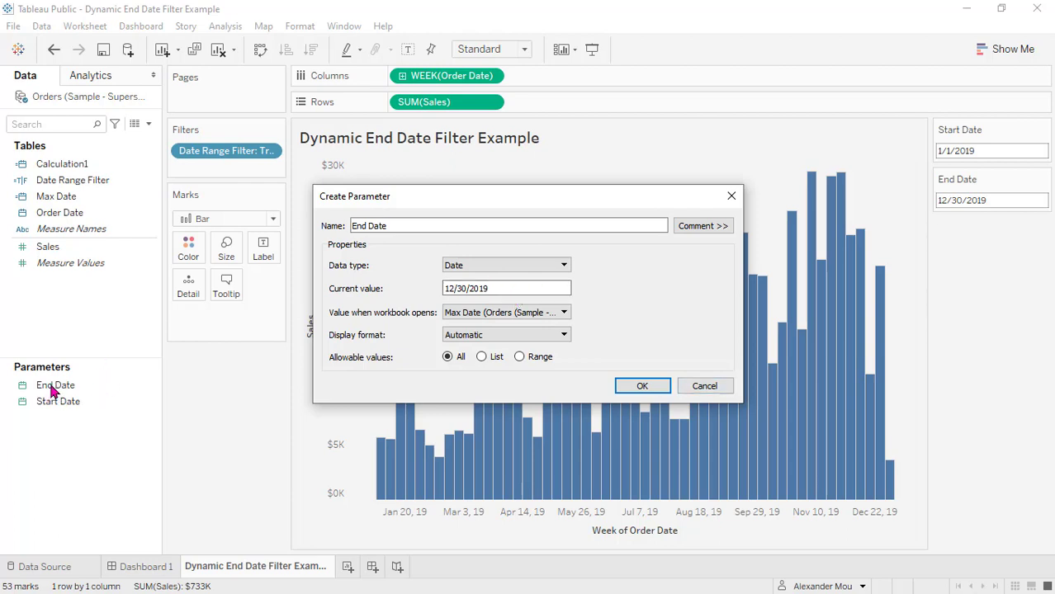
pyautogui.moveTo(419, 288)
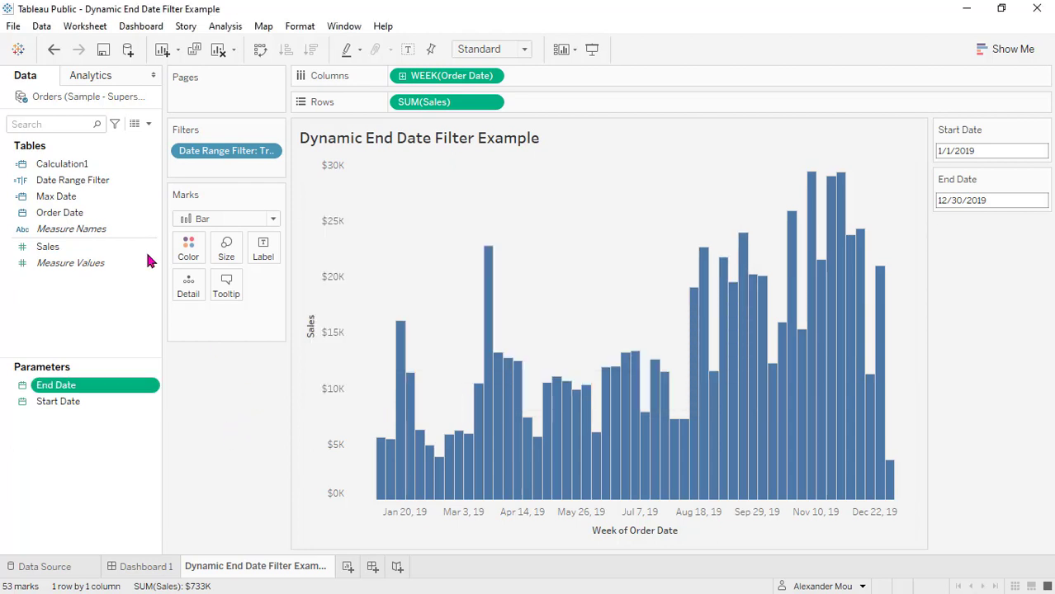
# Delete the unused Calculation1 field and bring up the Date Range Filter calculation for editing.
pyautogui.rightClick(63, 163)
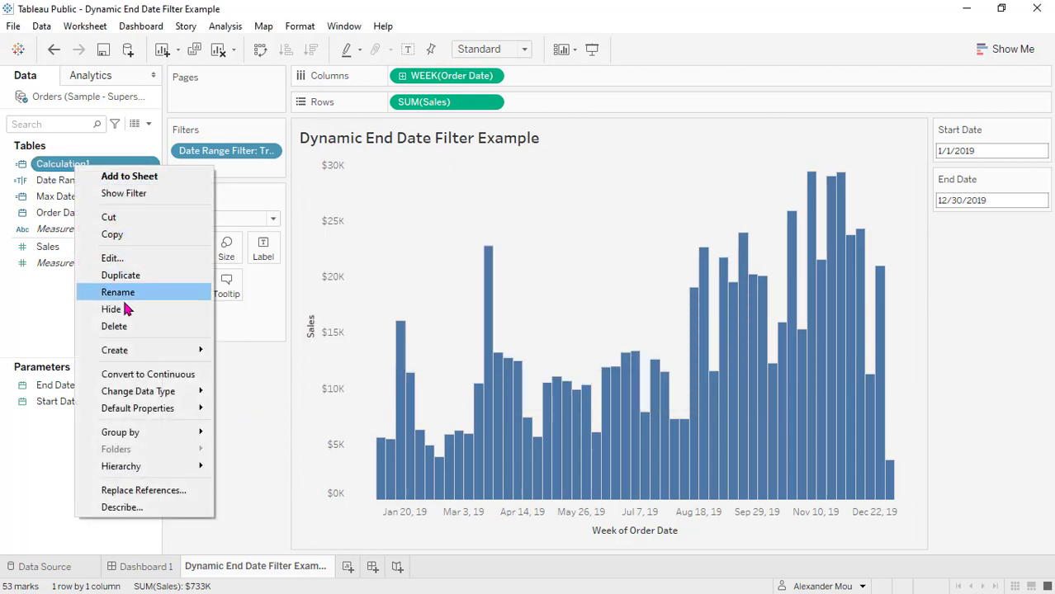
pyautogui.click(117, 292)
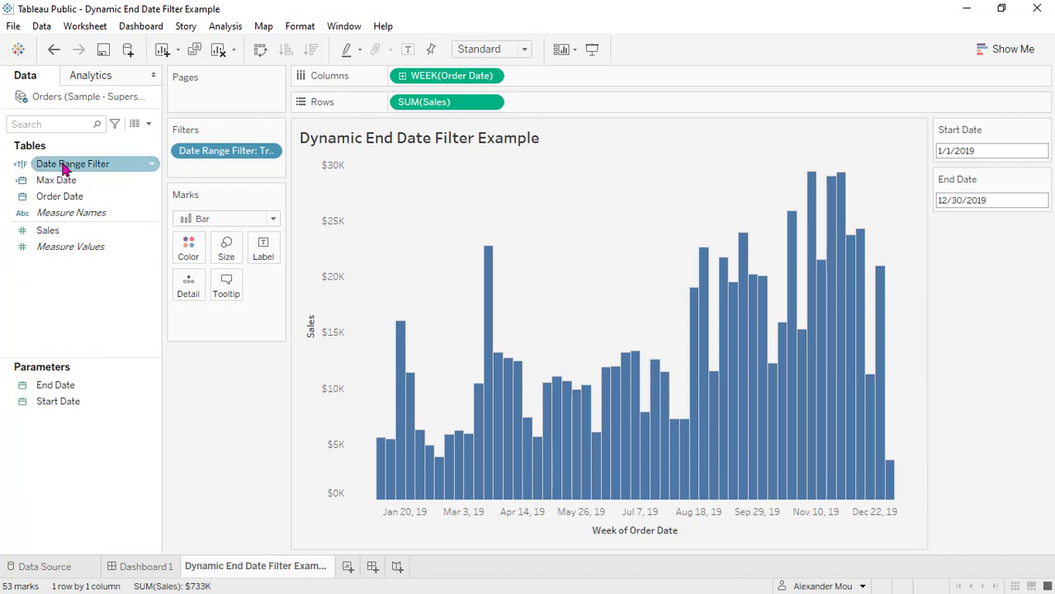
pyautogui.rightClick(72, 164)
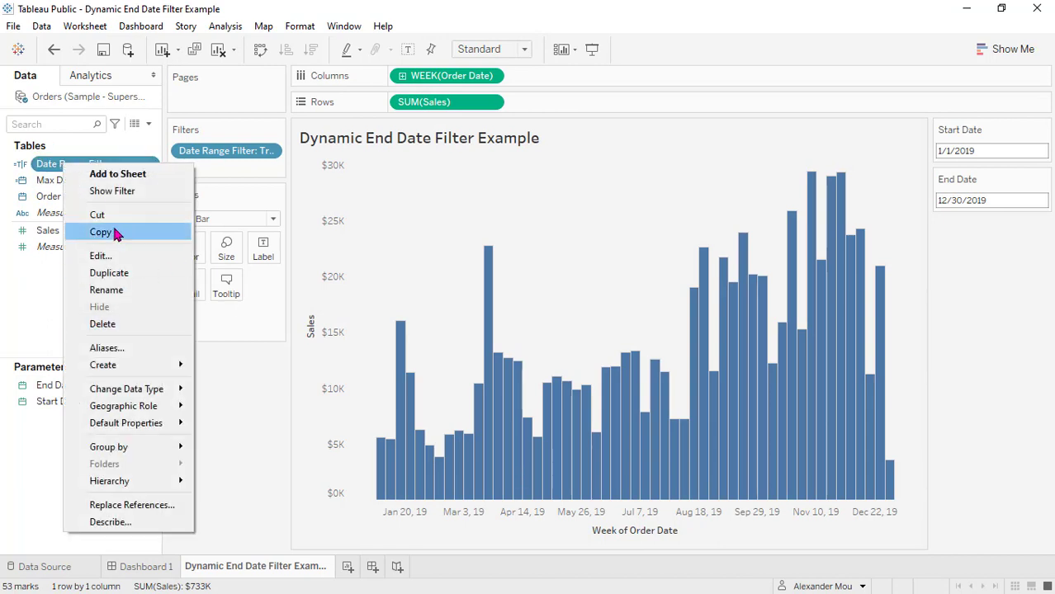
pyautogui.moveTo(139, 215)
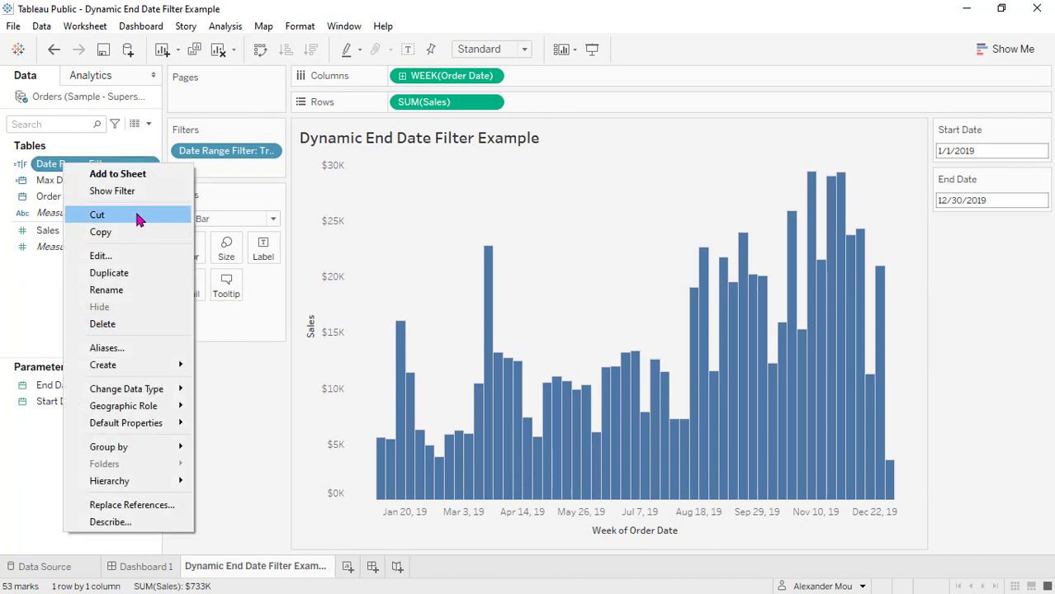
pyautogui.moveTo(112, 254)
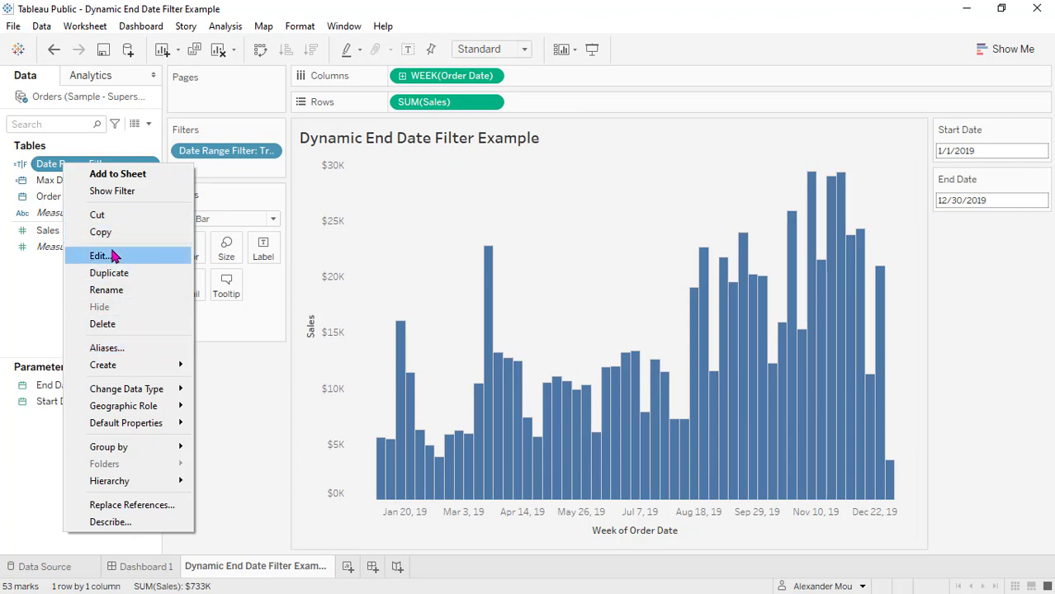
pyautogui.click(99, 254)
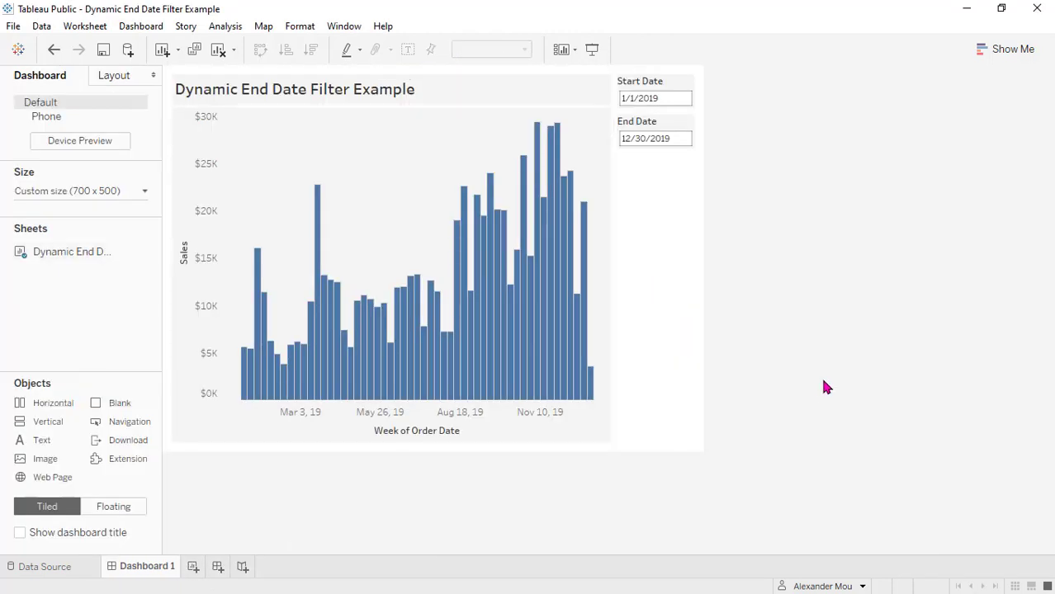
pyautogui.moveTo(762, 300)
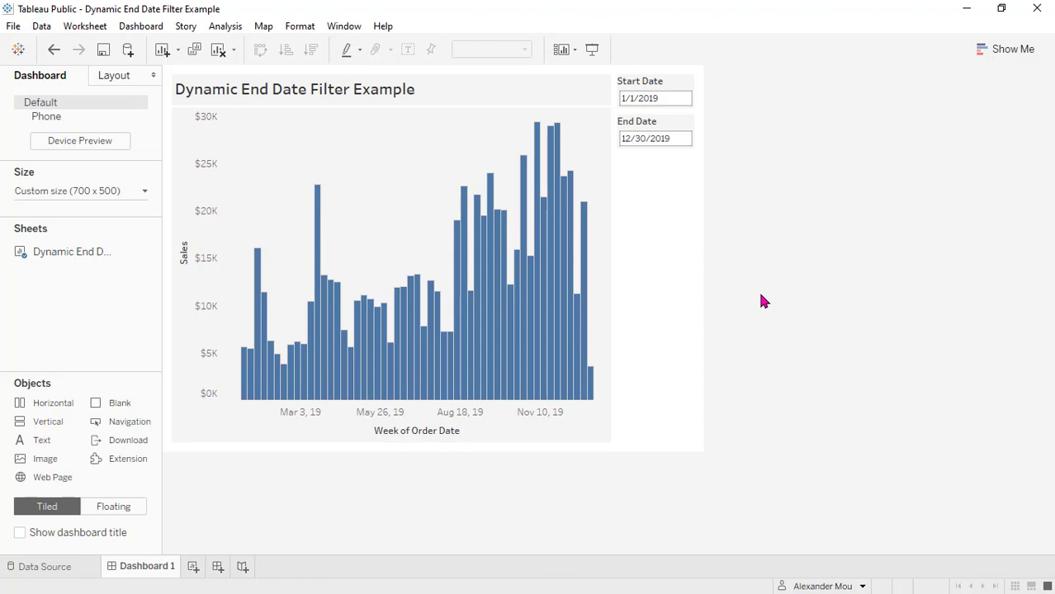
pyautogui.moveTo(733, 135)
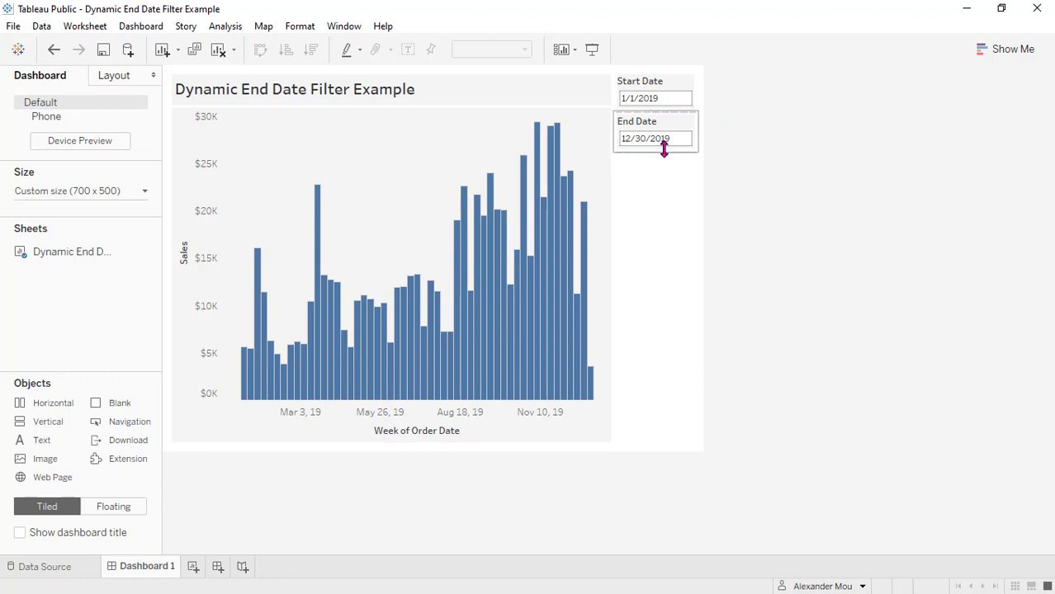
# Set the dashboard's End Date parameter to December 6, 2019 via the calendar.
pyautogui.click(654, 138)
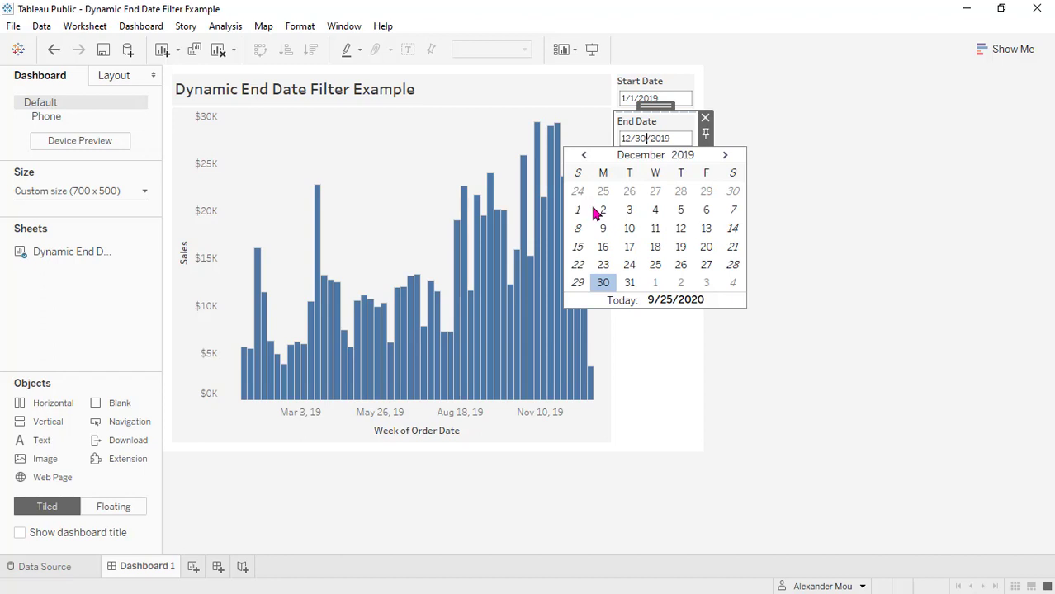
pyautogui.click(707, 209)
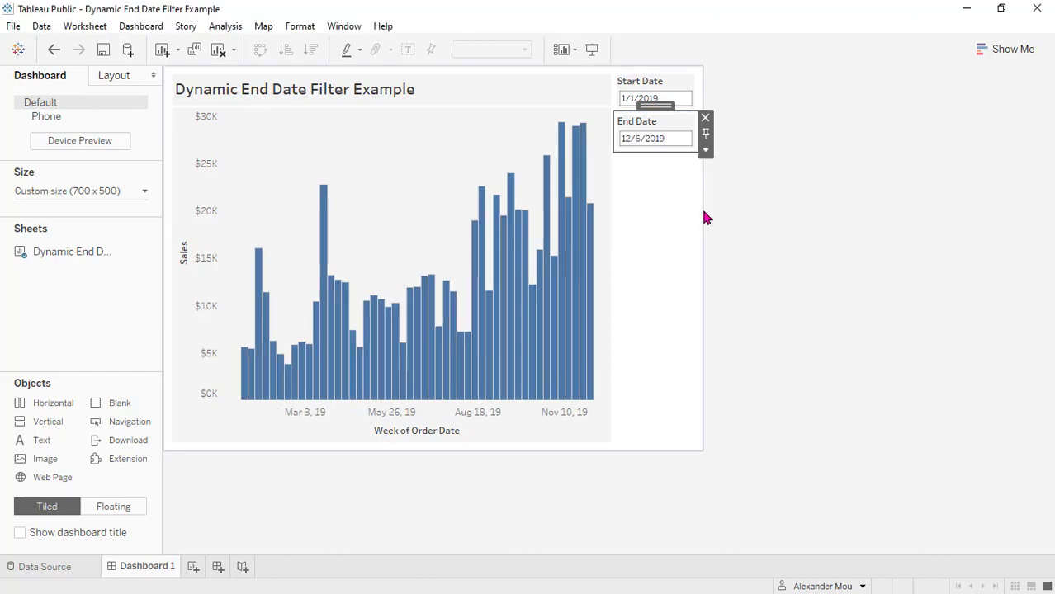
pyautogui.moveTo(774, 221)
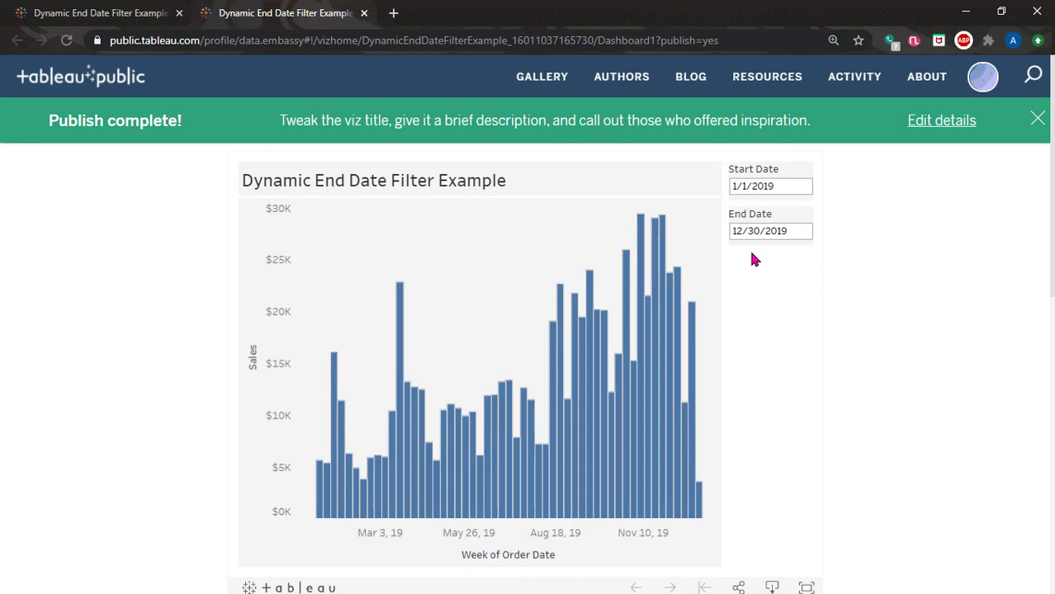
pyautogui.moveTo(767, 274)
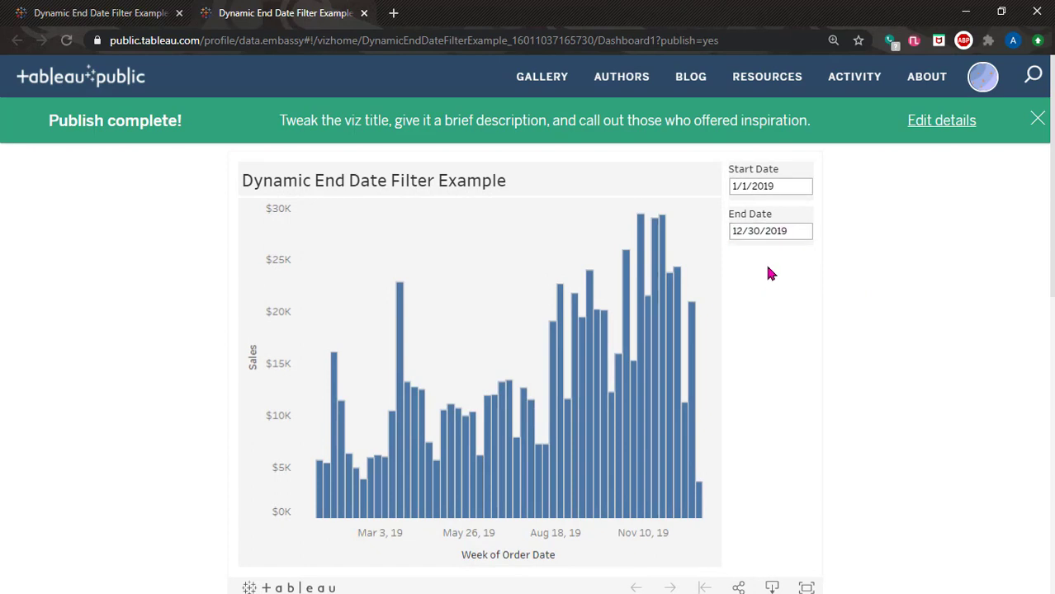
# On the published viz, set End Date to 12/10/2019, then reload to confirm it reverts to 12/30/2019.
pyautogui.click(770, 232)
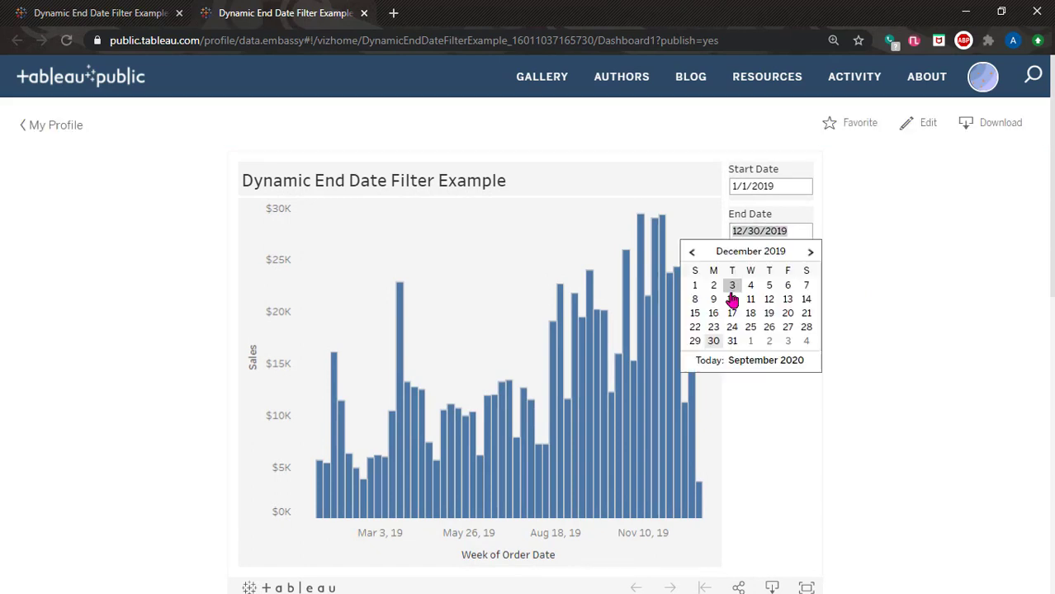
pyautogui.click(731, 298)
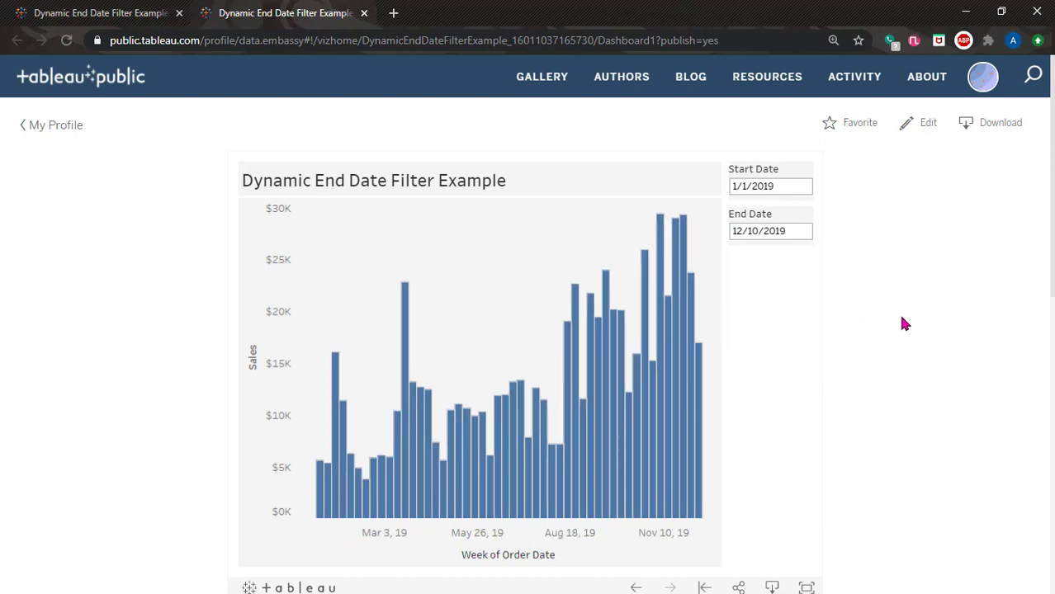
pyautogui.moveTo(749, 264)
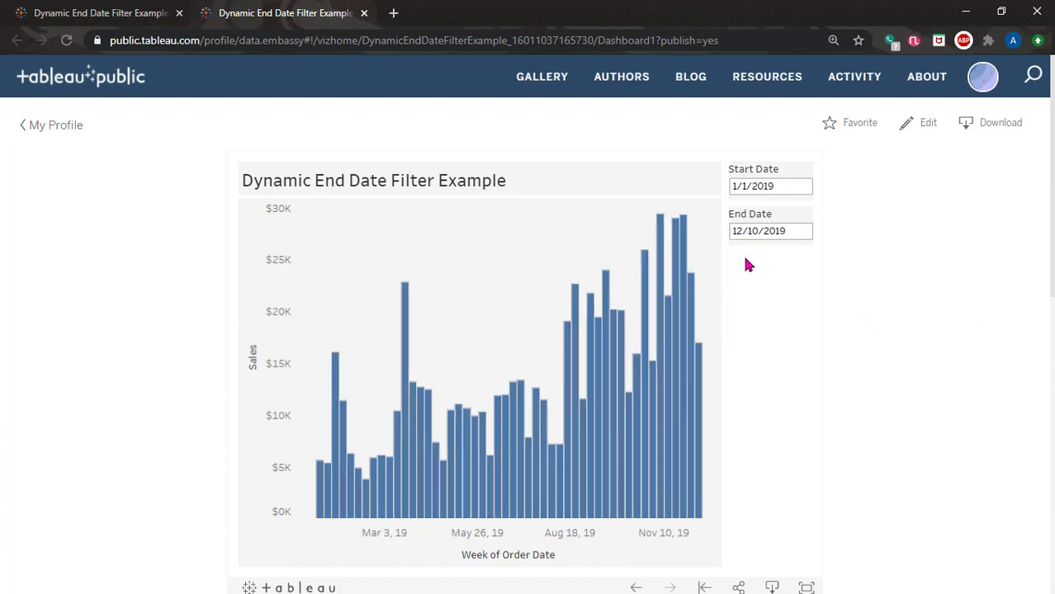
pyautogui.moveTo(749, 251)
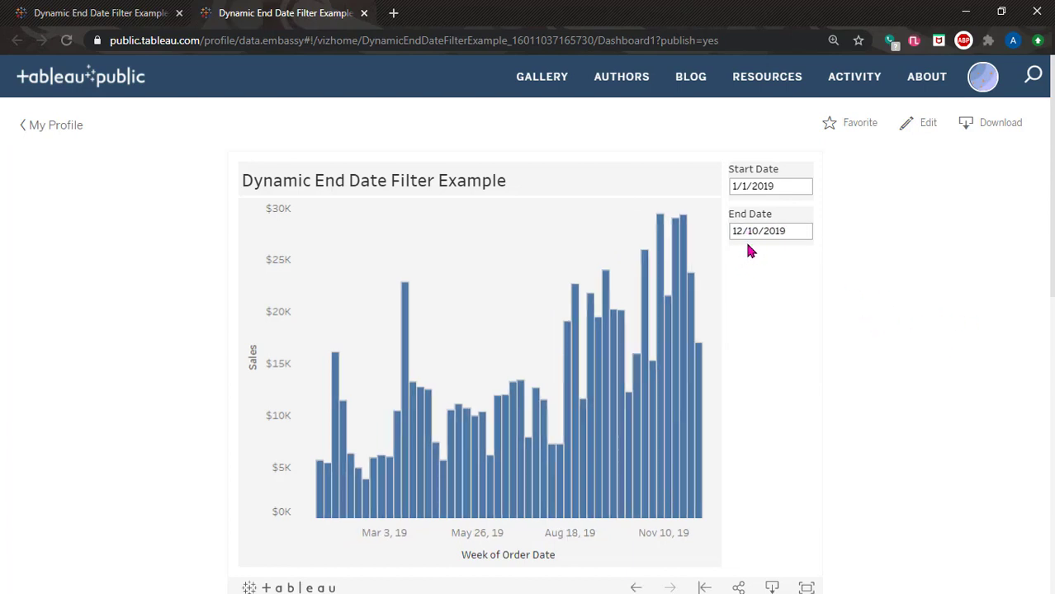
pyautogui.moveTo(911, 195)
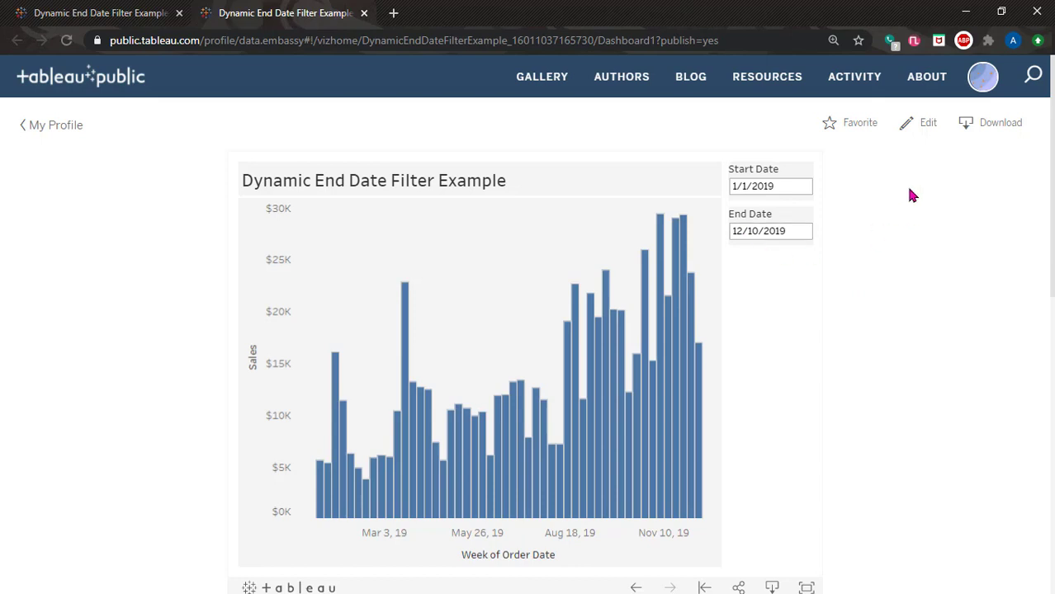
pyautogui.click(66, 40)
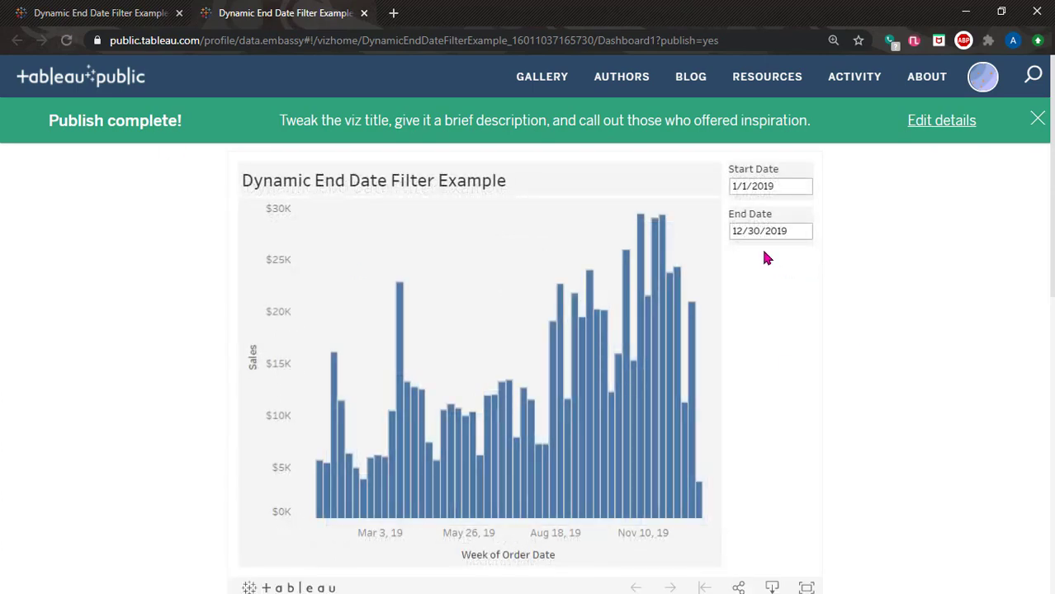
pyautogui.moveTo(772, 346)
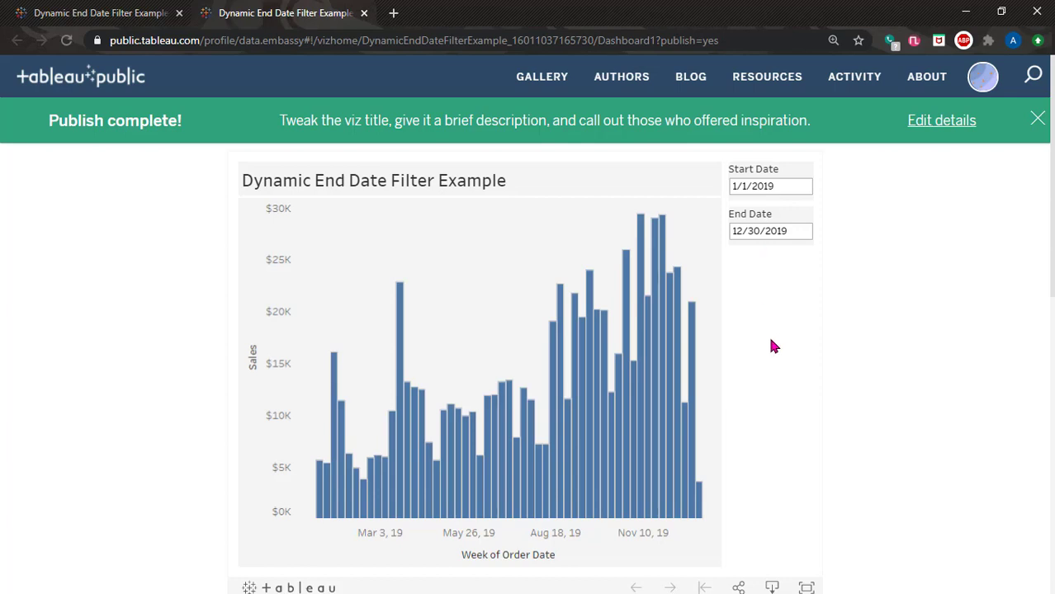